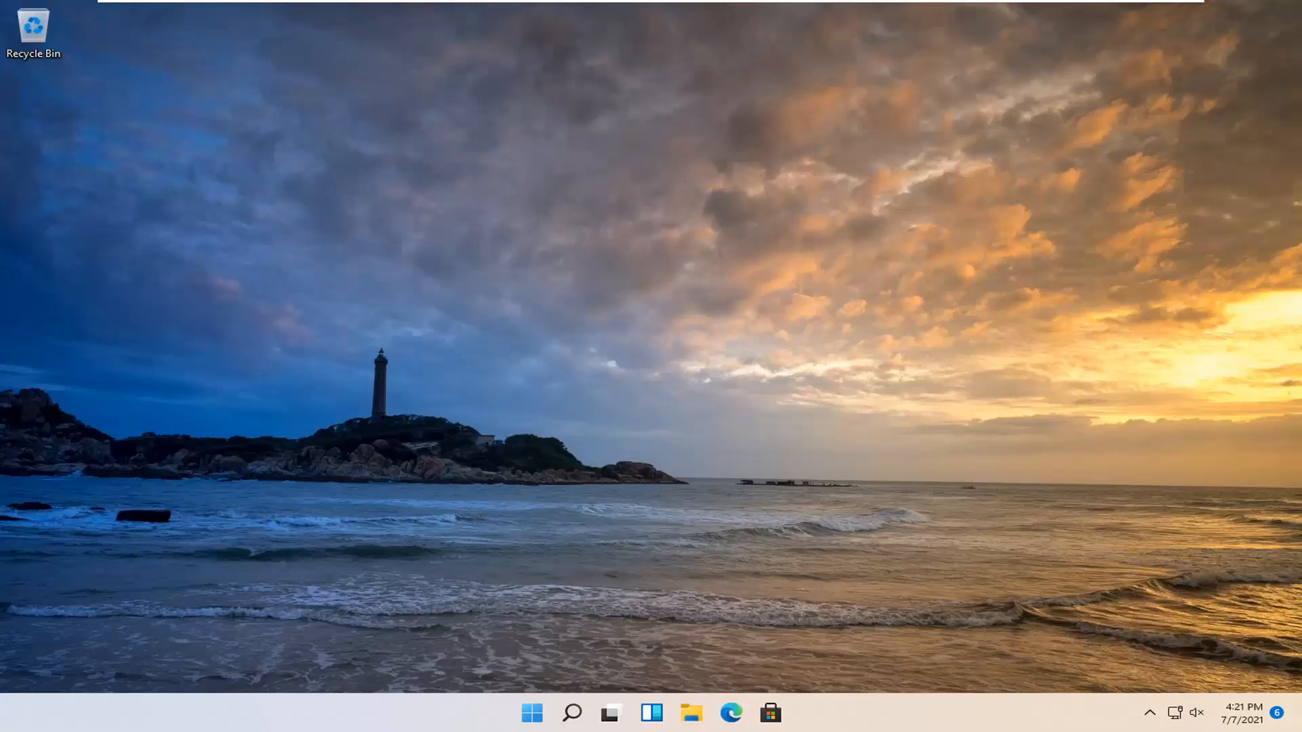
pyautogui.moveTo(572, 676)
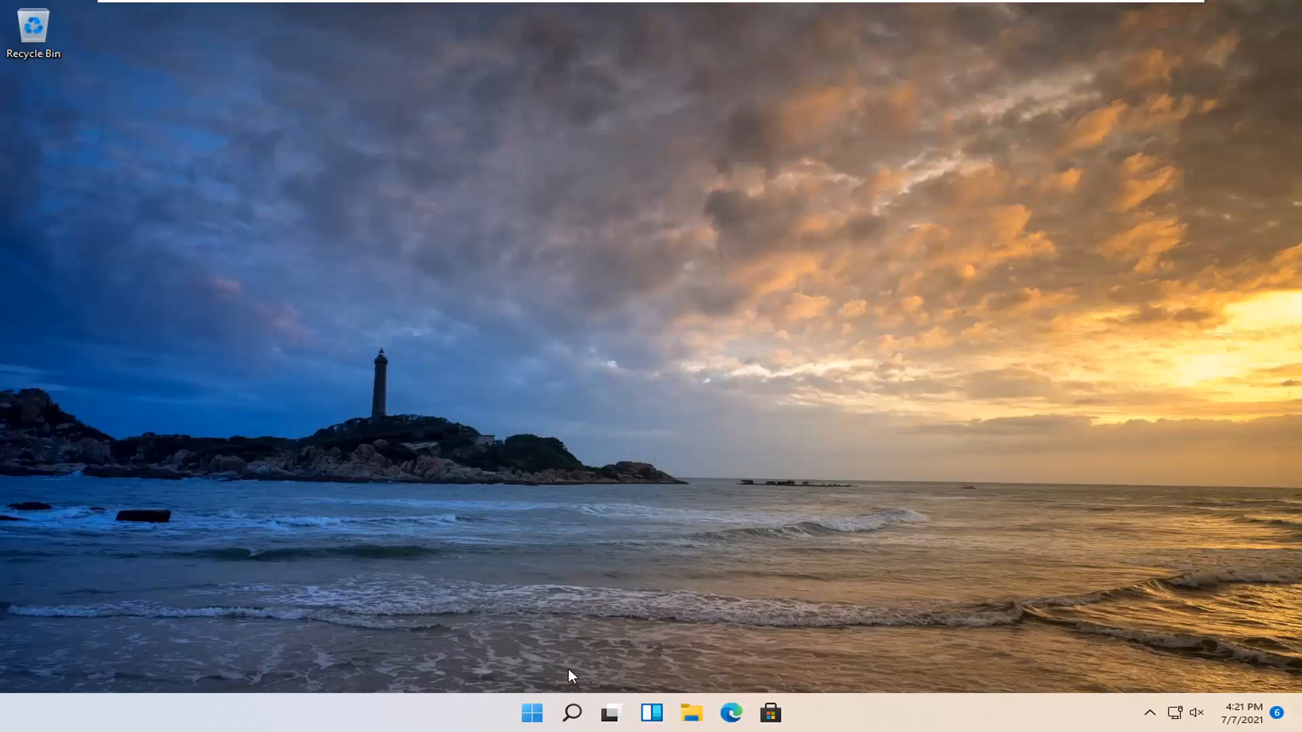
# Launch Settings from the Start button's quick link menu, landing on the System page
pyautogui.rightClick(532, 712)
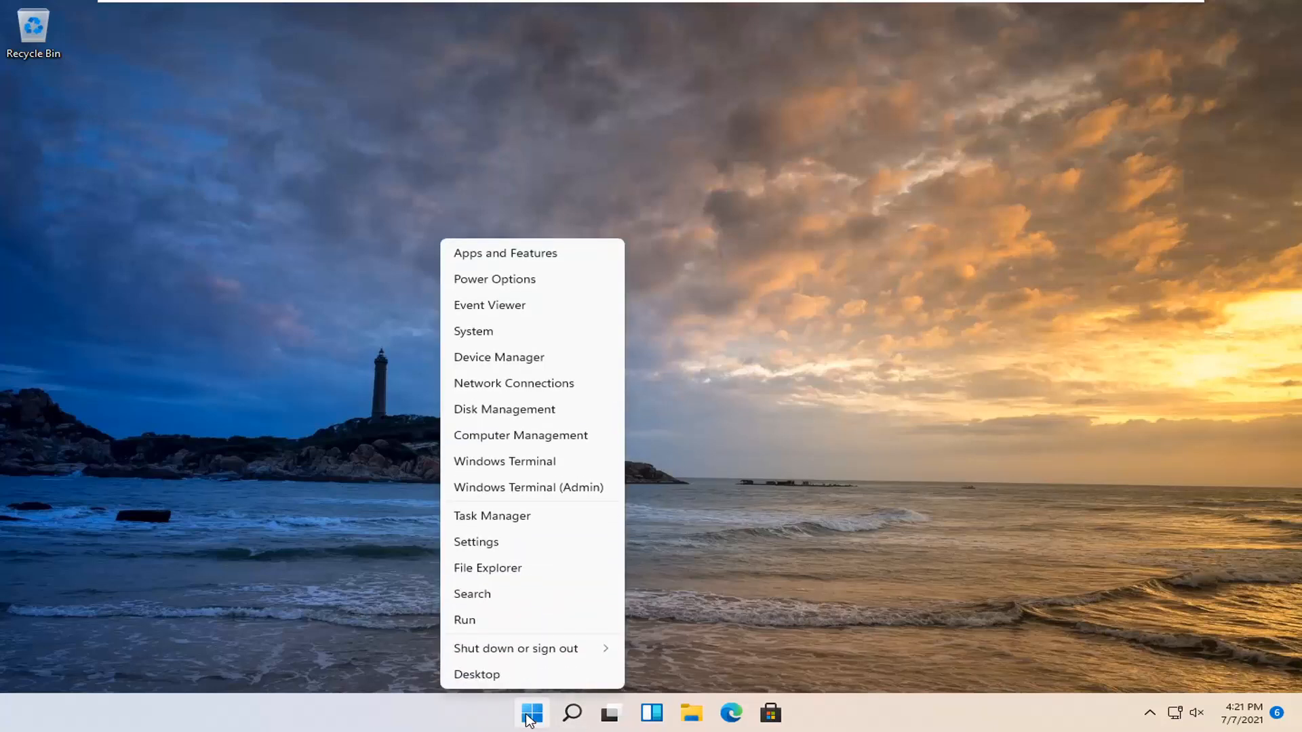
pyautogui.click(476, 541)
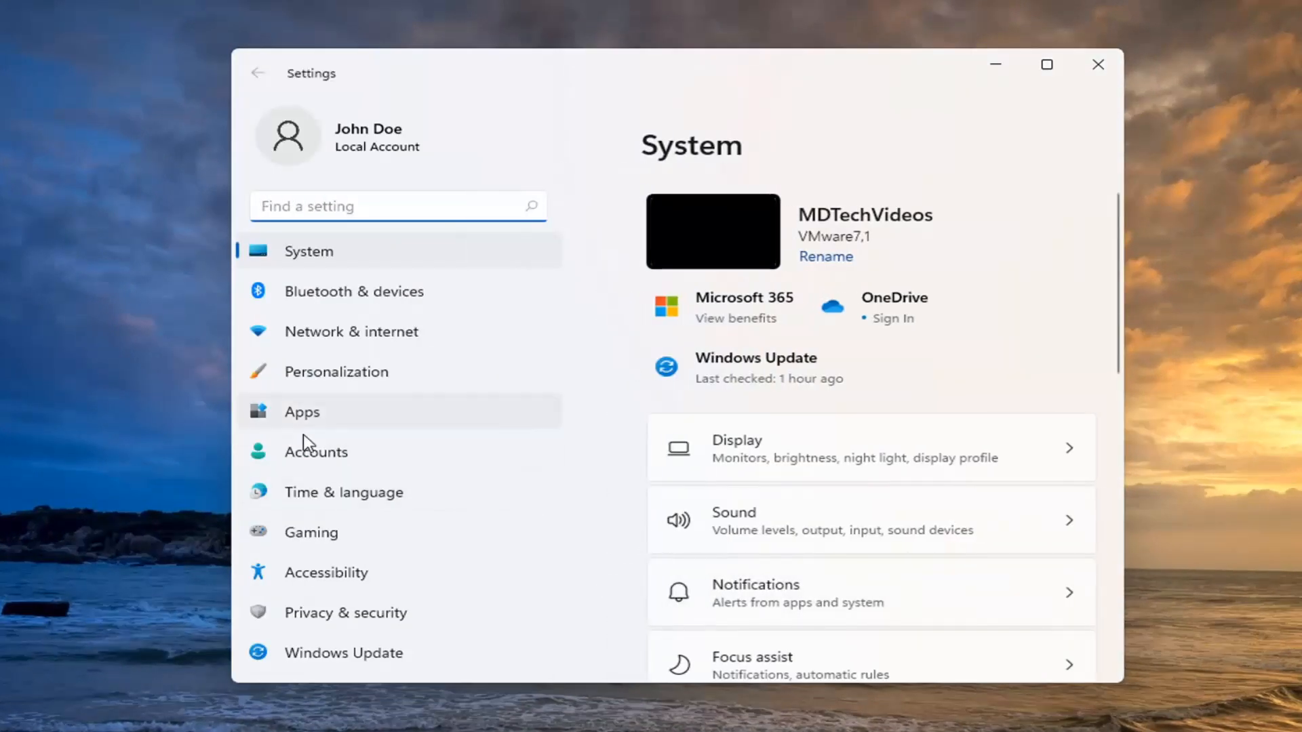
# Go to Apps > Apps & features and bring the 43-app installed list into view
pyautogui.click(301, 411)
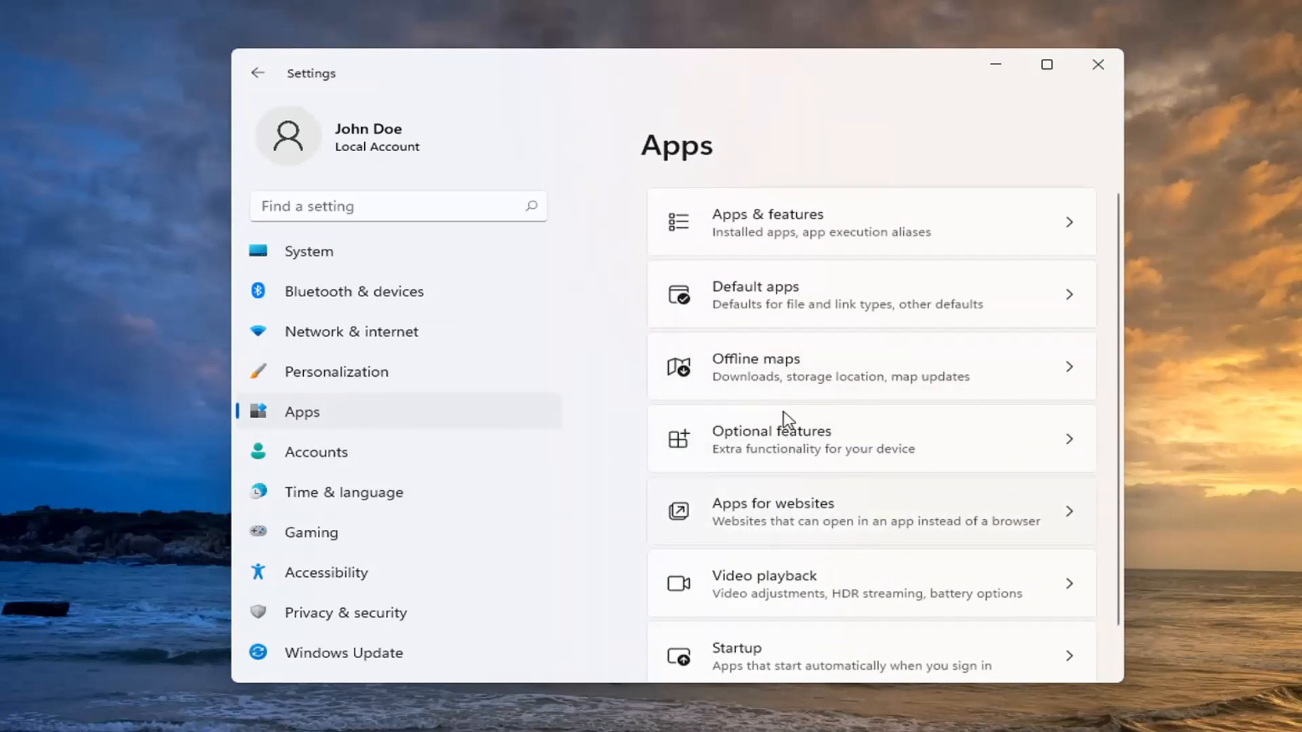
pyautogui.moveTo(883, 243)
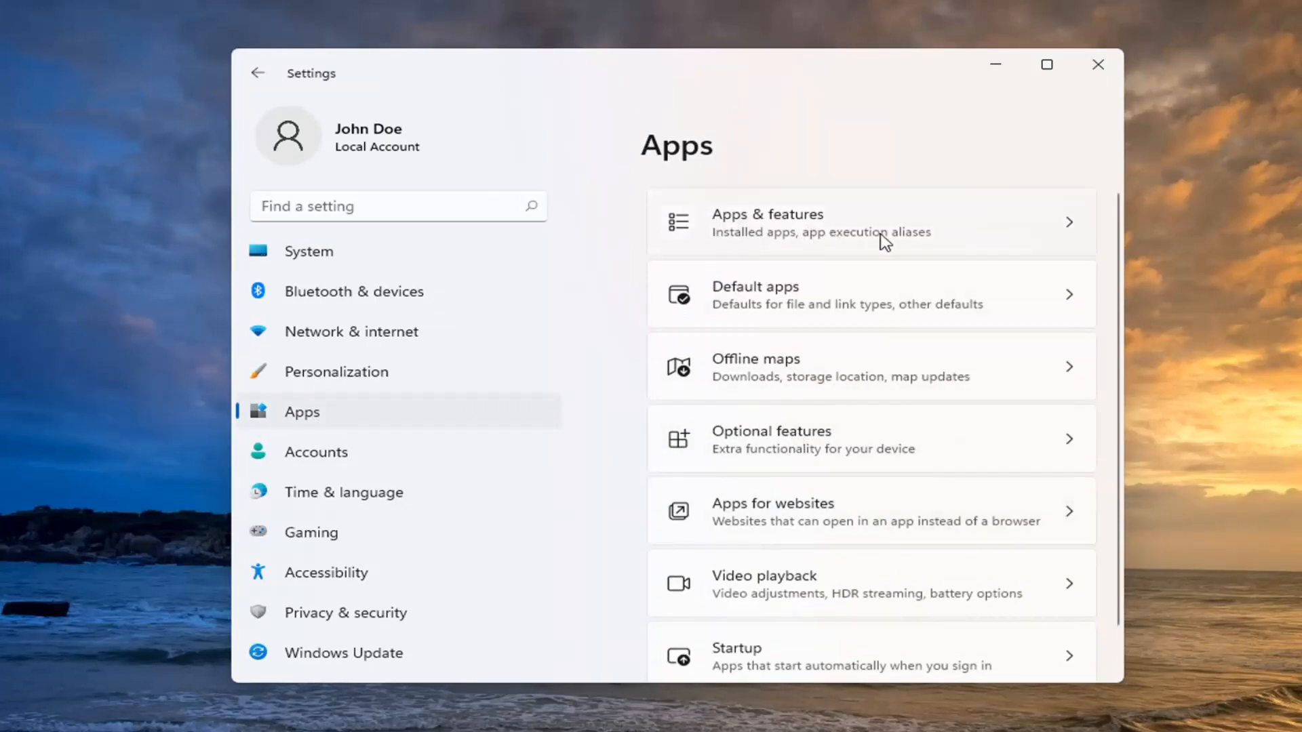
pyautogui.click(869, 221)
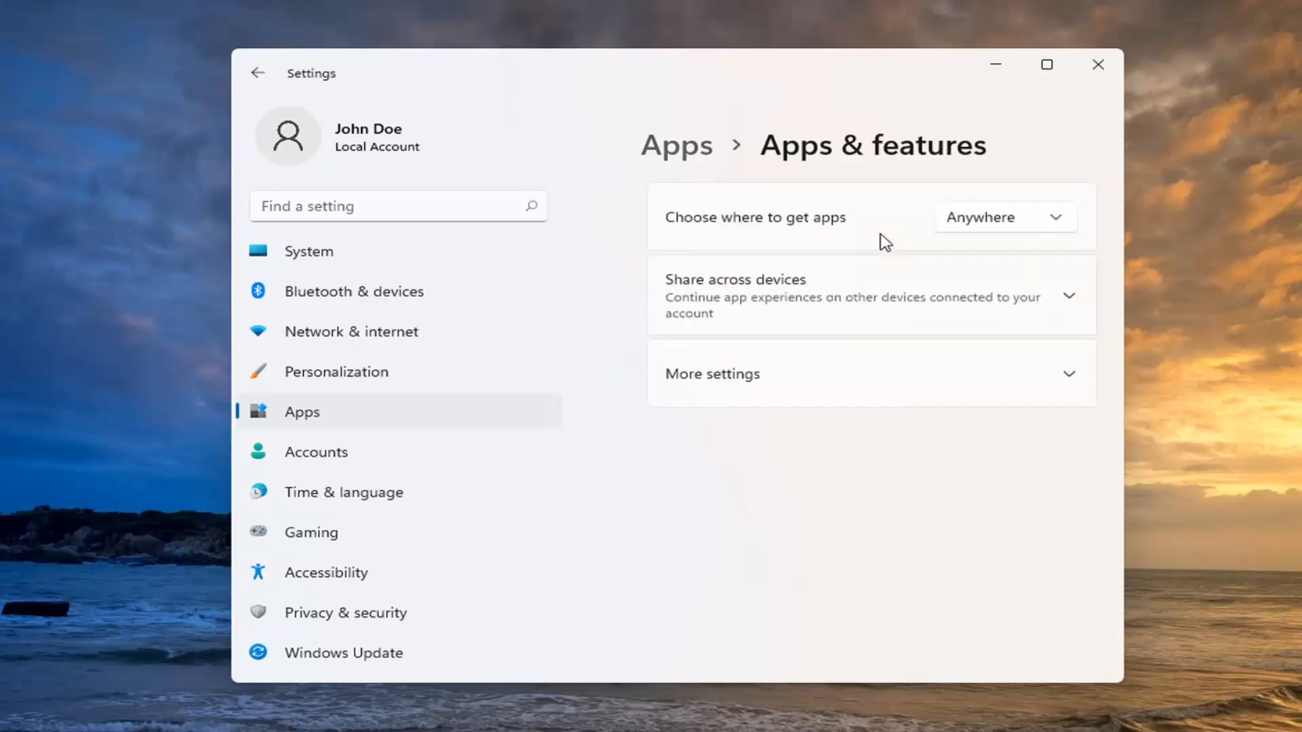
pyautogui.scroll(-3)
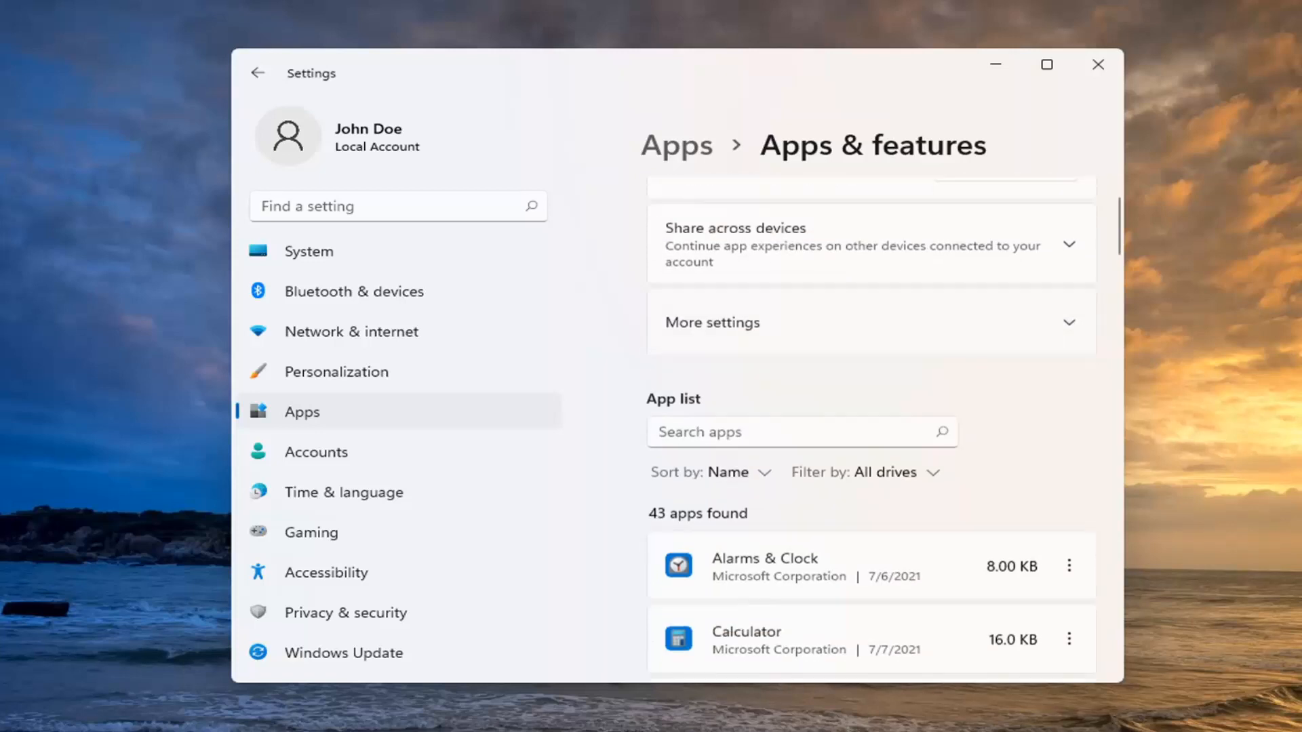
# Search the app list for 'cortana' and bring up the Cortana app's options menu
pyautogui.write('c')
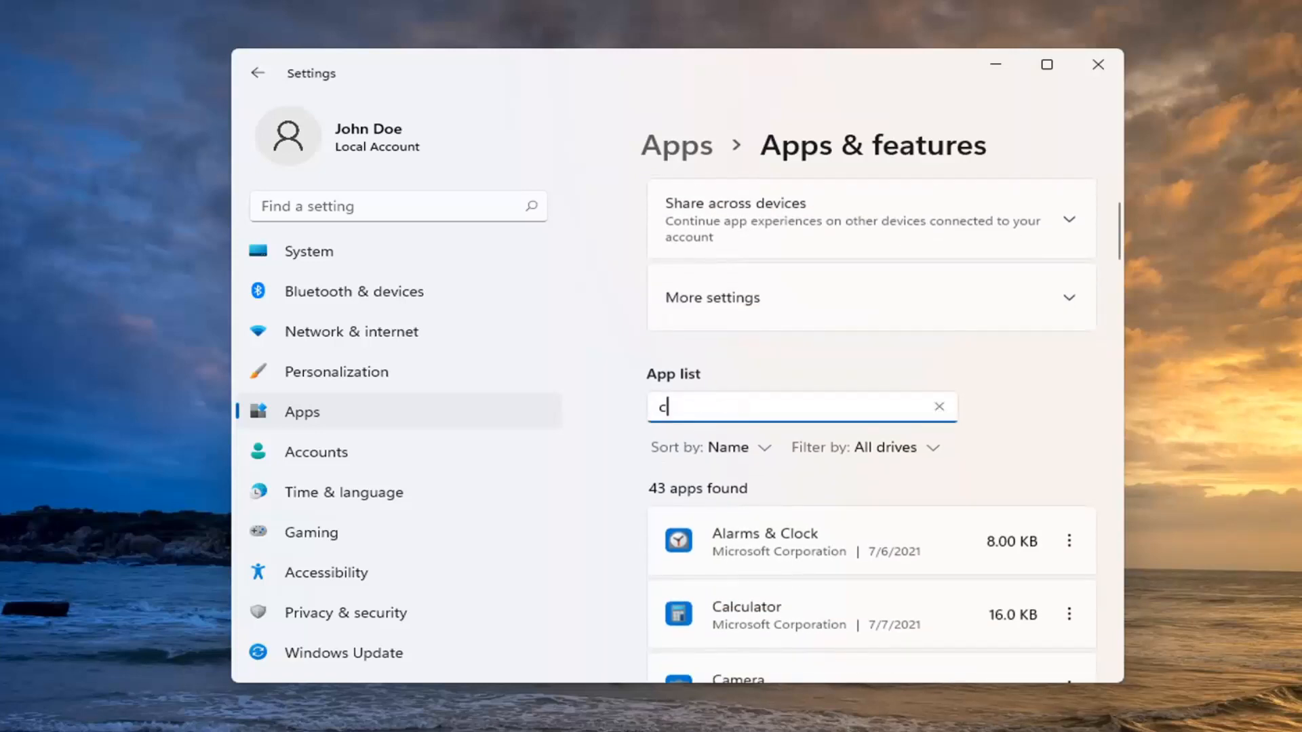
pyautogui.write('ortana')
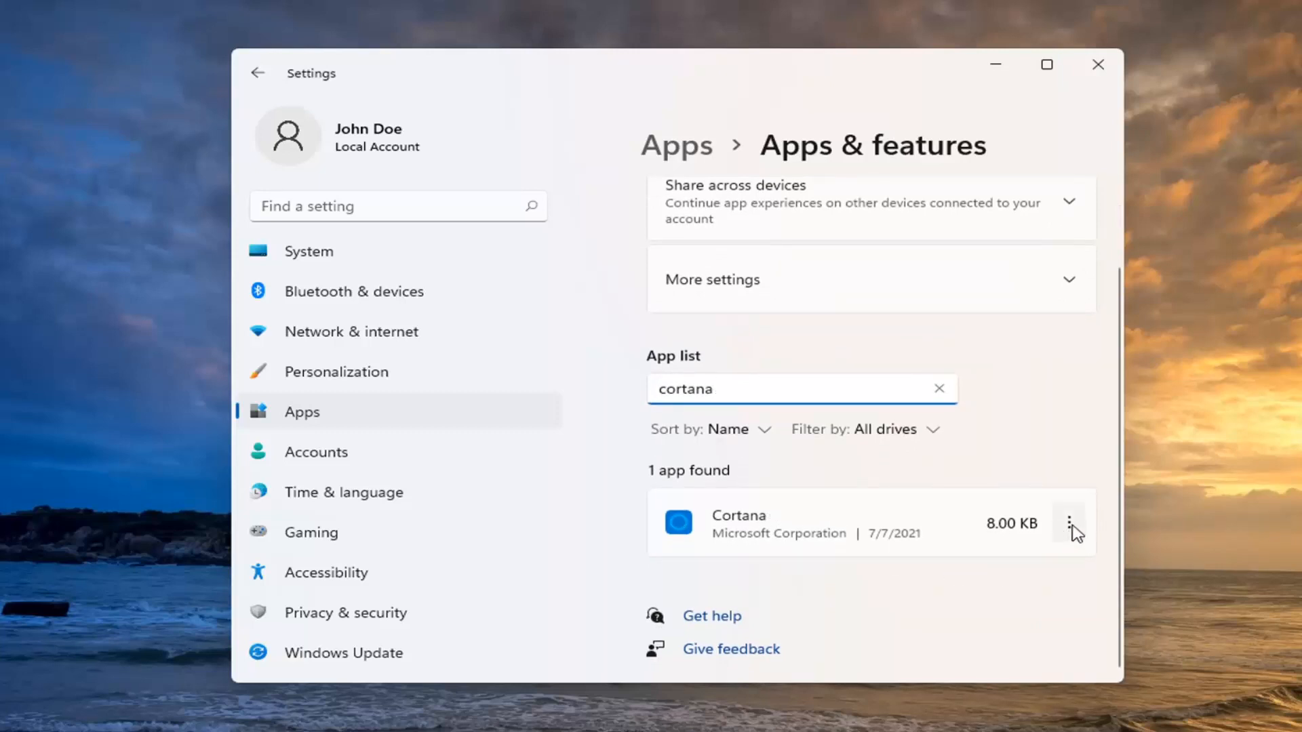
pyautogui.click(1070, 523)
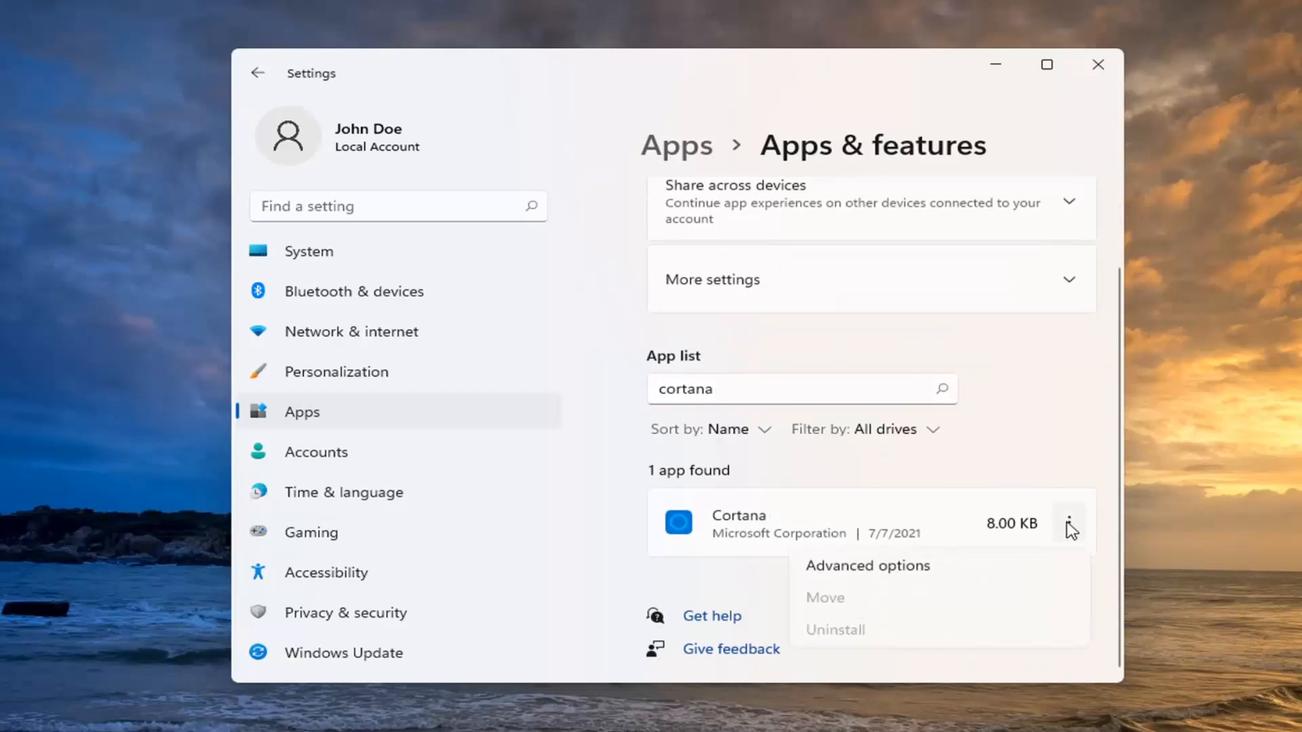
pyautogui.moveTo(890, 570)
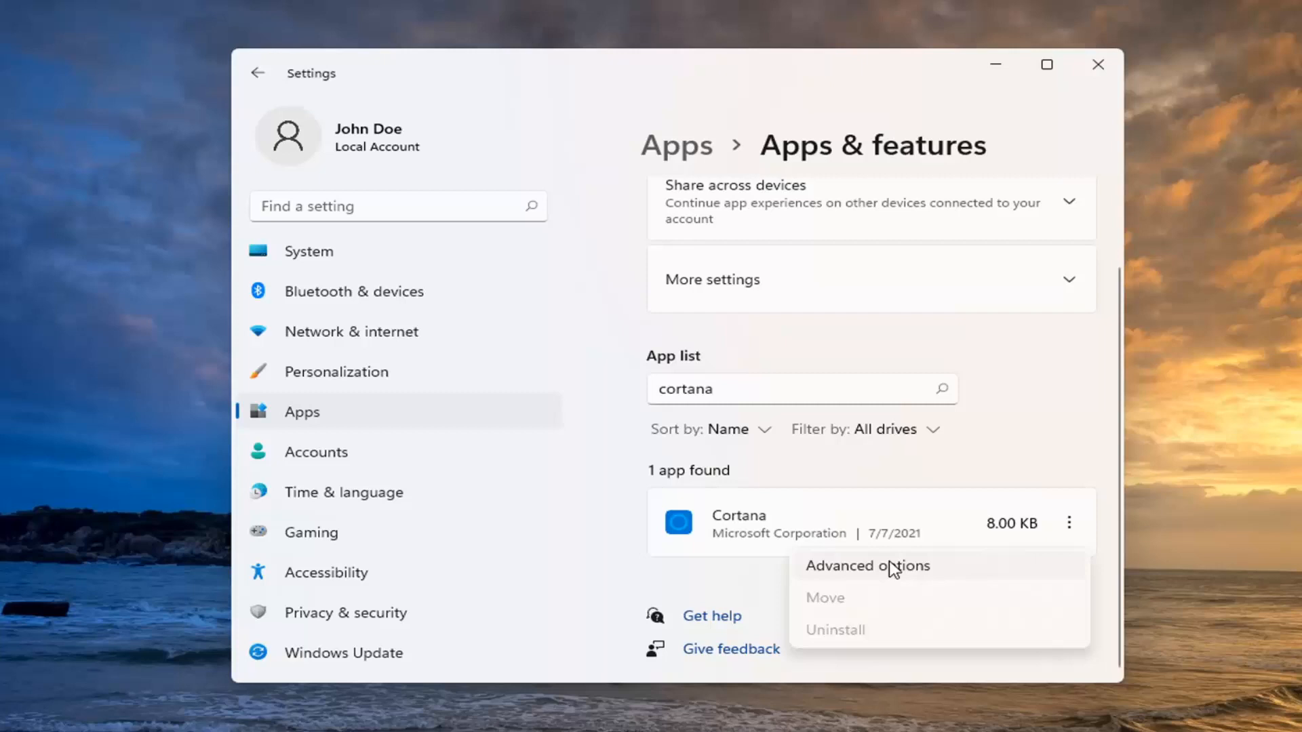
# In Cortana's Advanced options, switch the Runs at log-in toggle to Off
pyautogui.click(867, 566)
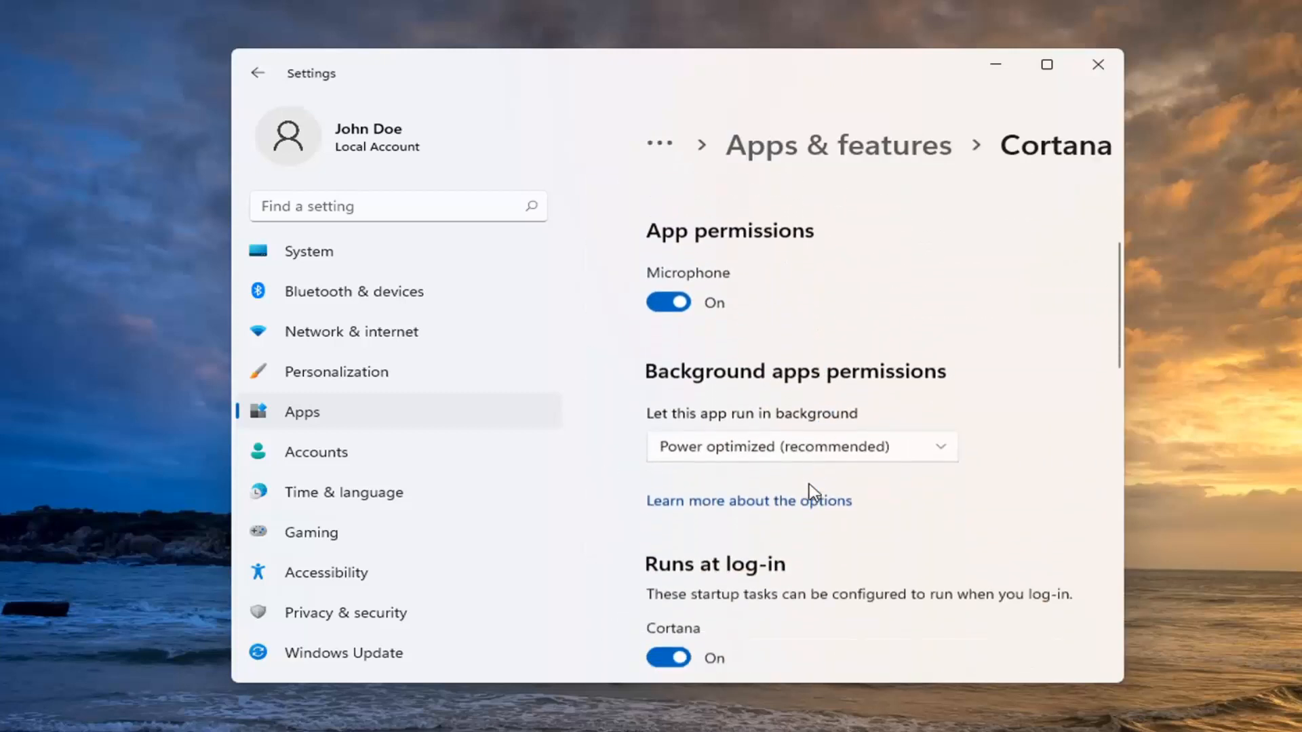
pyautogui.scroll(-3)
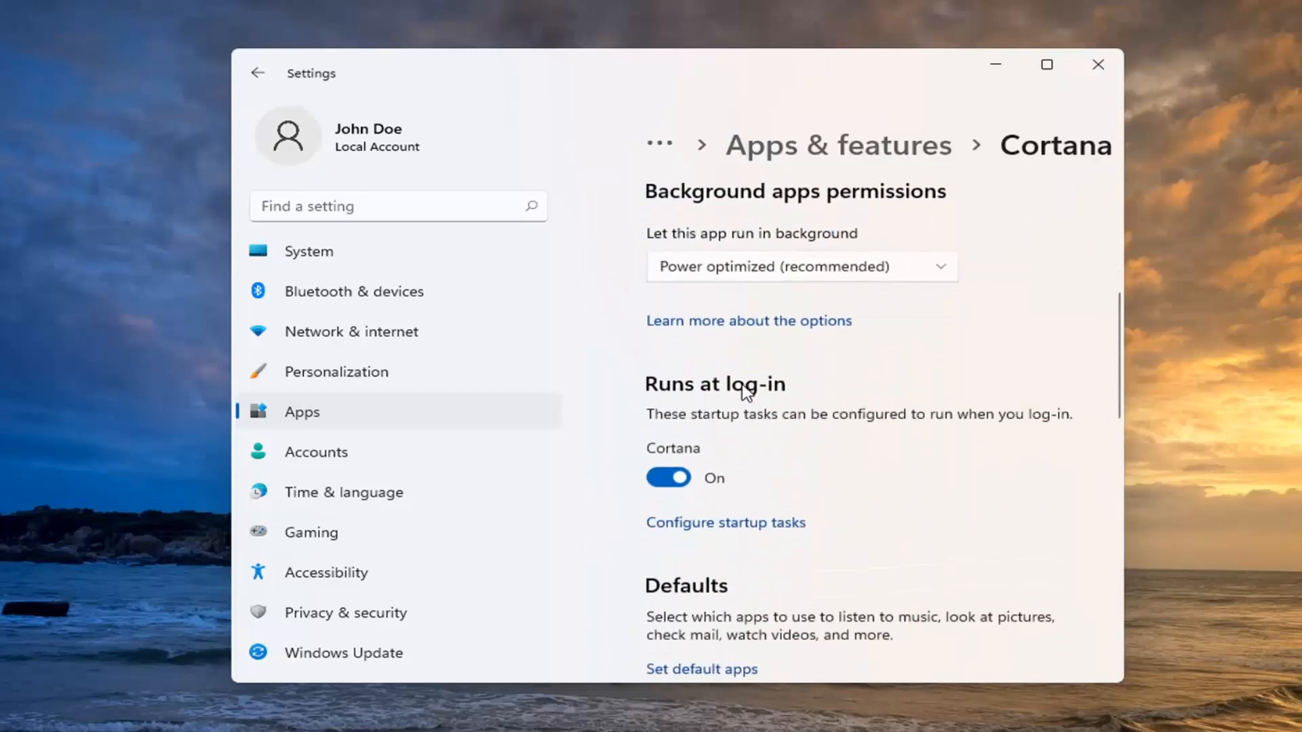
pyautogui.click(667, 477)
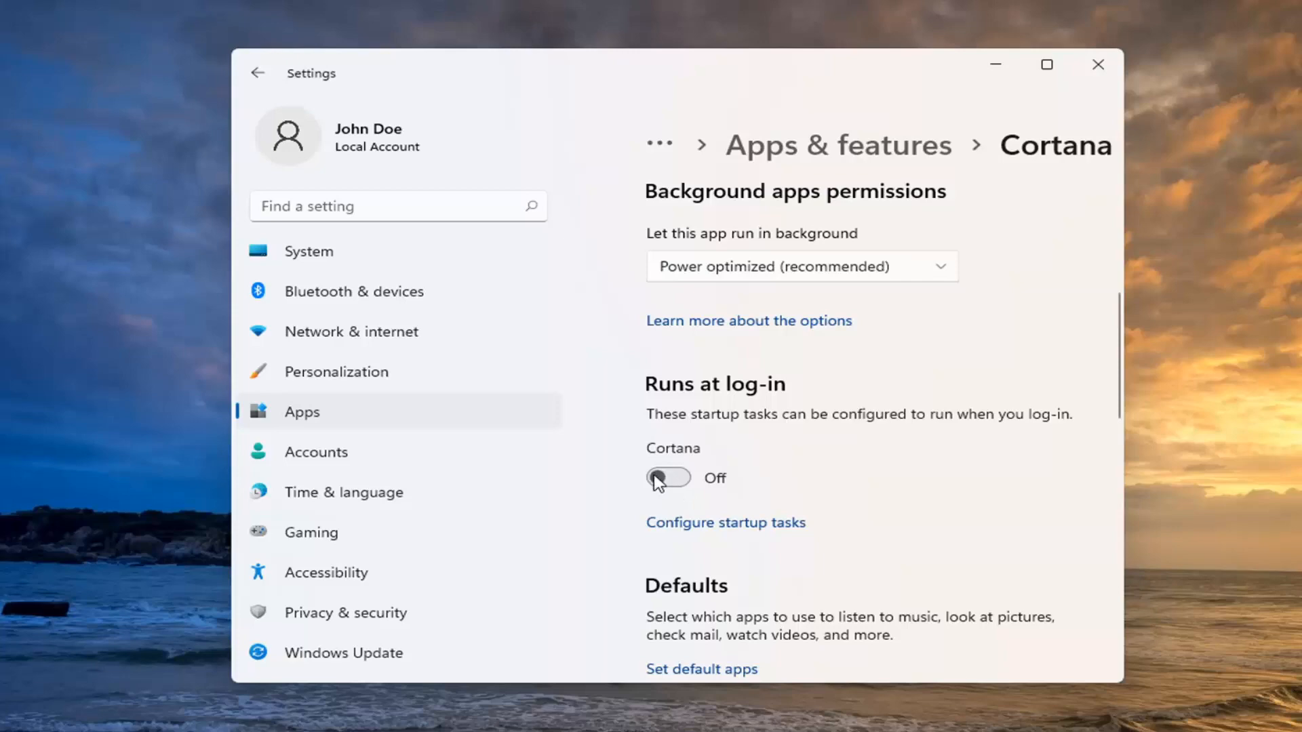
pyautogui.moveTo(1097, 65)
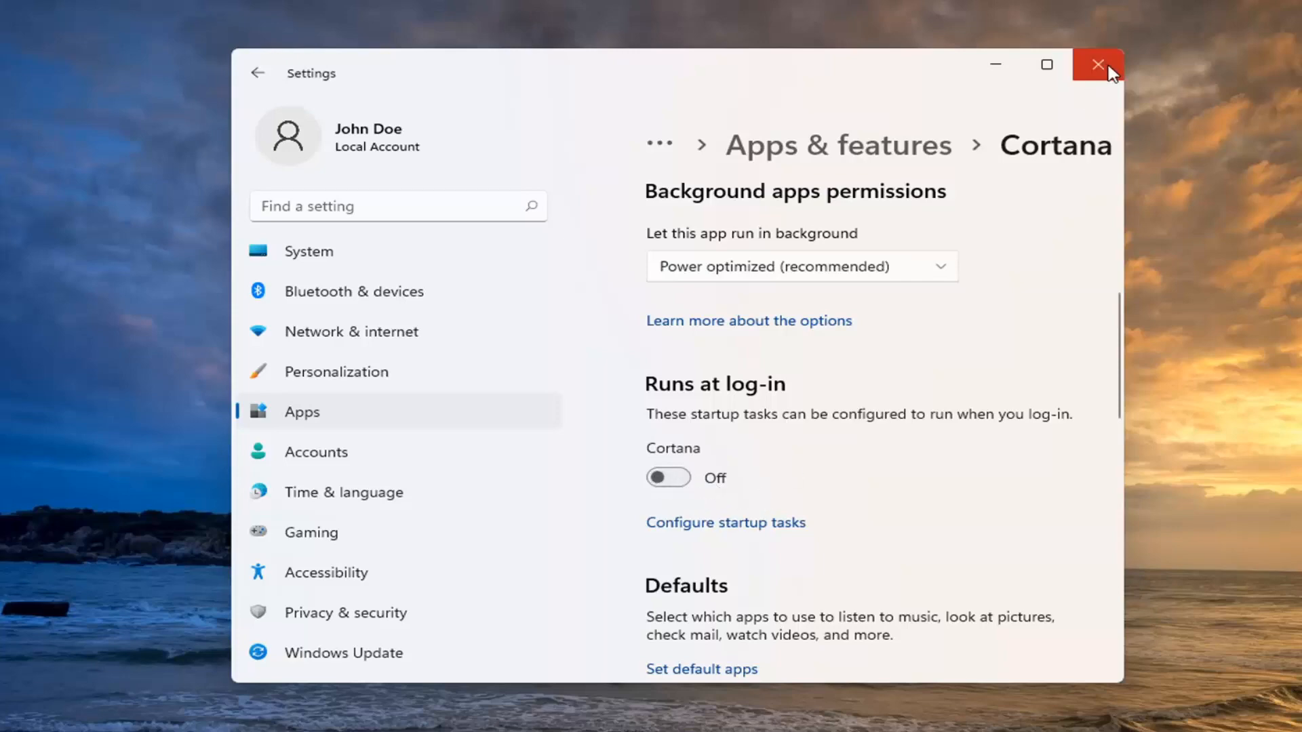
# Close Settings and launch Task Manager from the Start button's quick link menu
pyautogui.click(1097, 65)
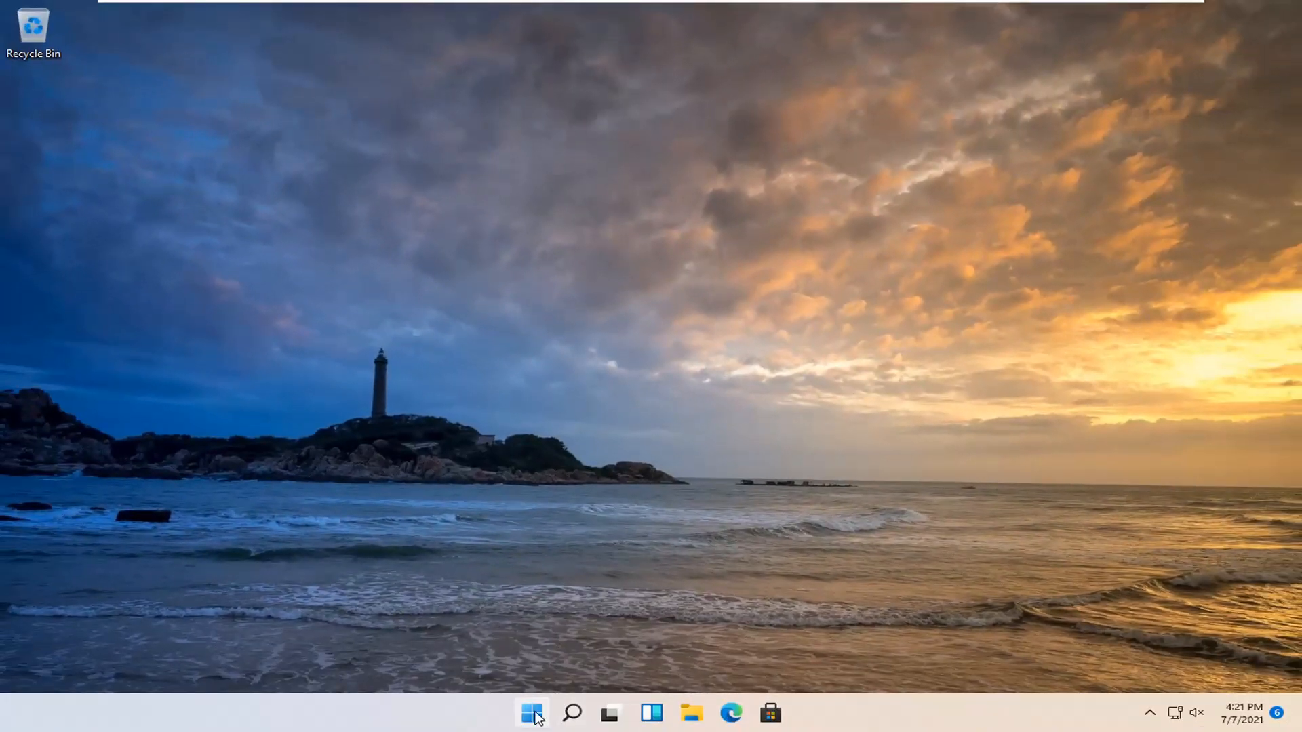
pyautogui.rightClick(532, 712)
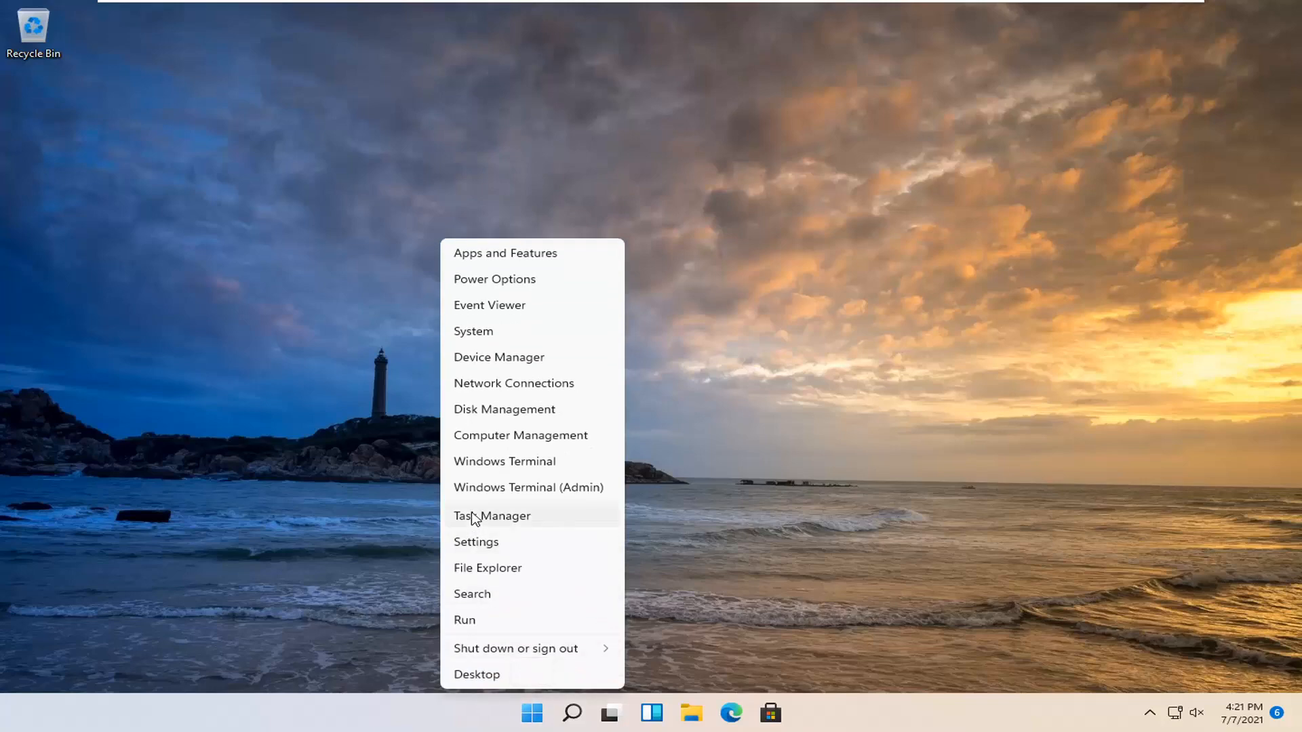
pyautogui.click(492, 516)
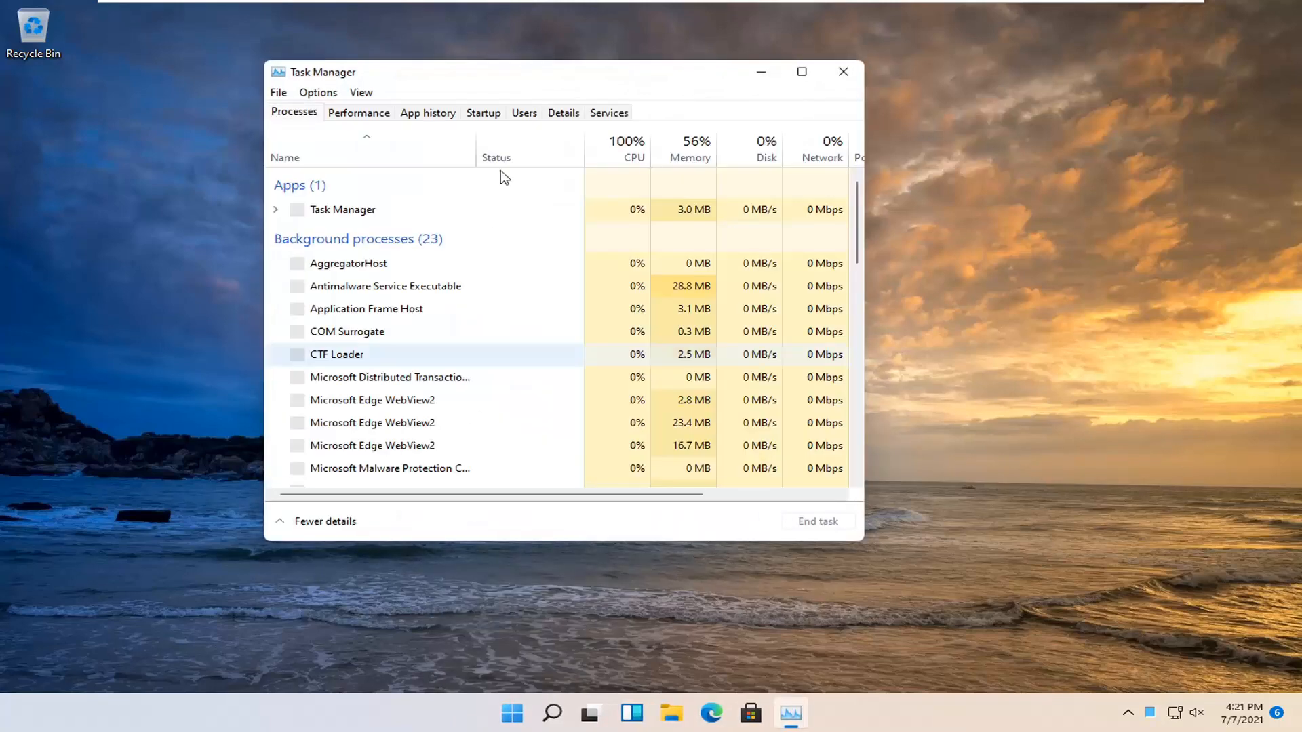
# Confirm Cortana shows as Disabled on the Startup tab without changing it, then close Task Manager
pyautogui.click(482, 112)
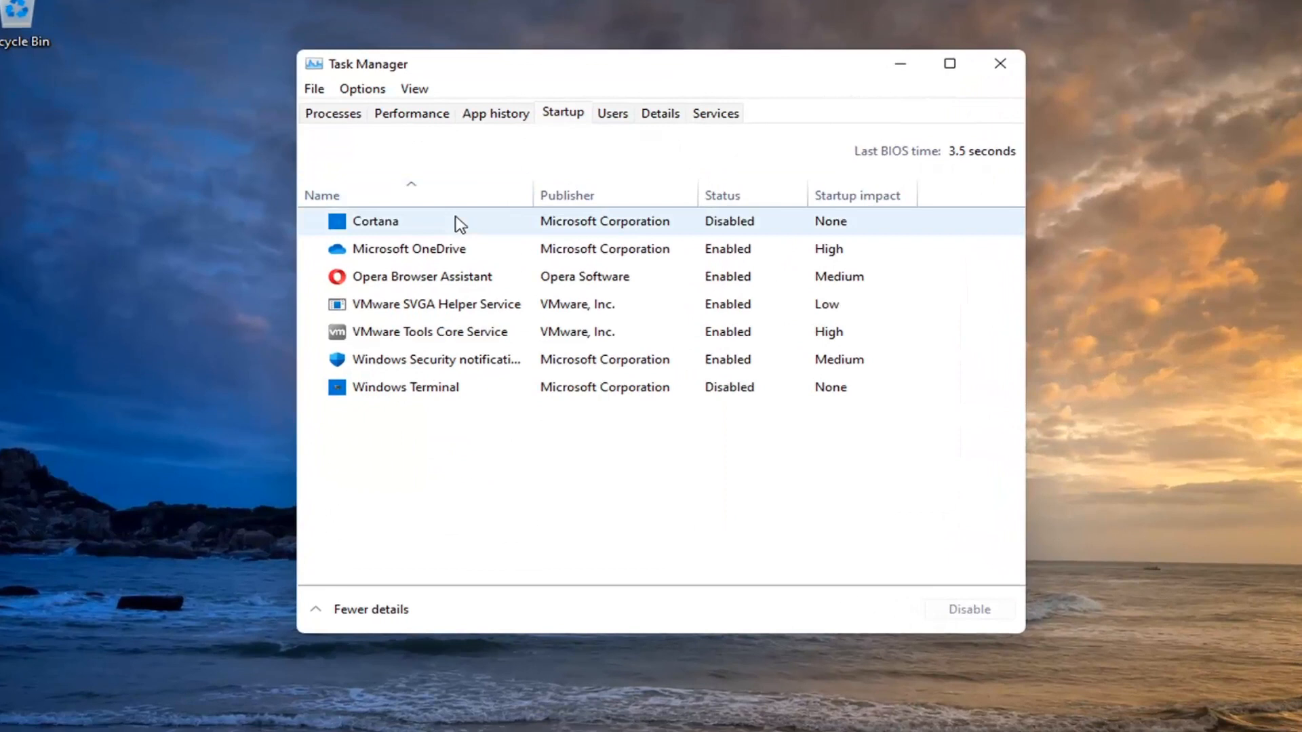
pyautogui.moveTo(889, 217)
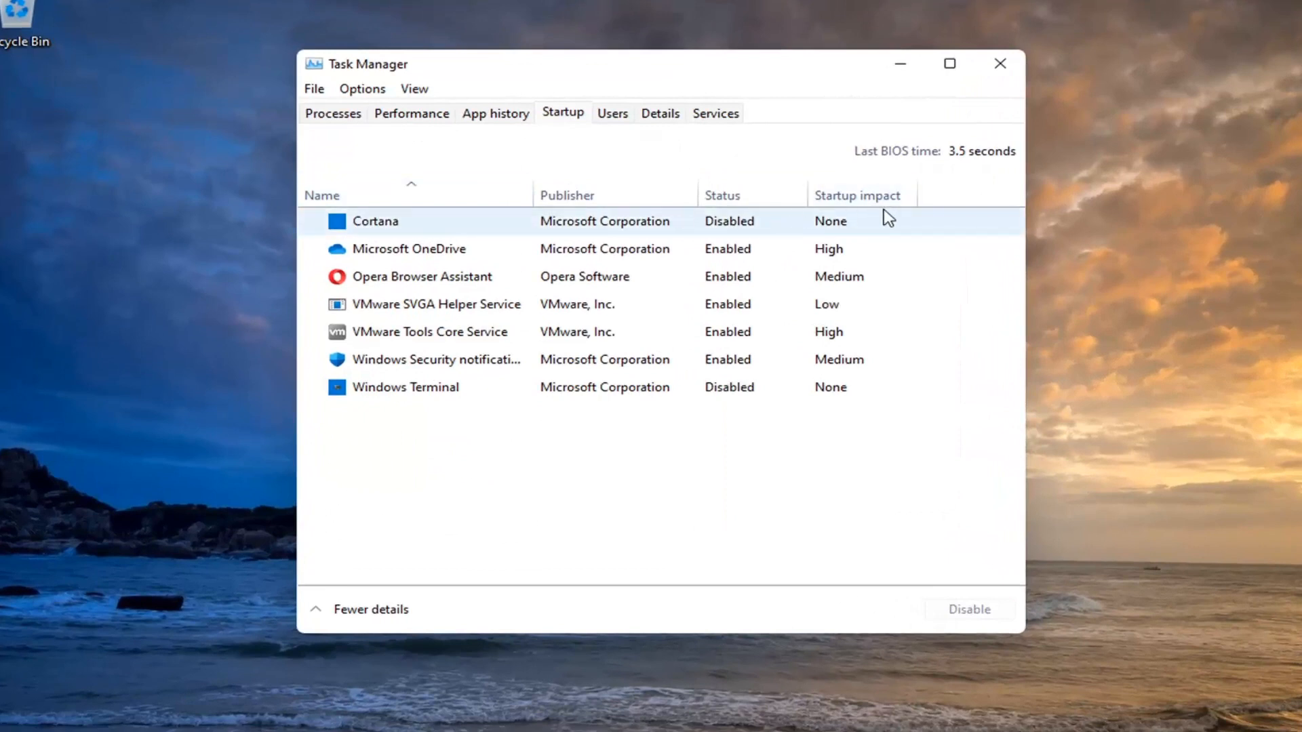
pyautogui.rightClick(376, 221)
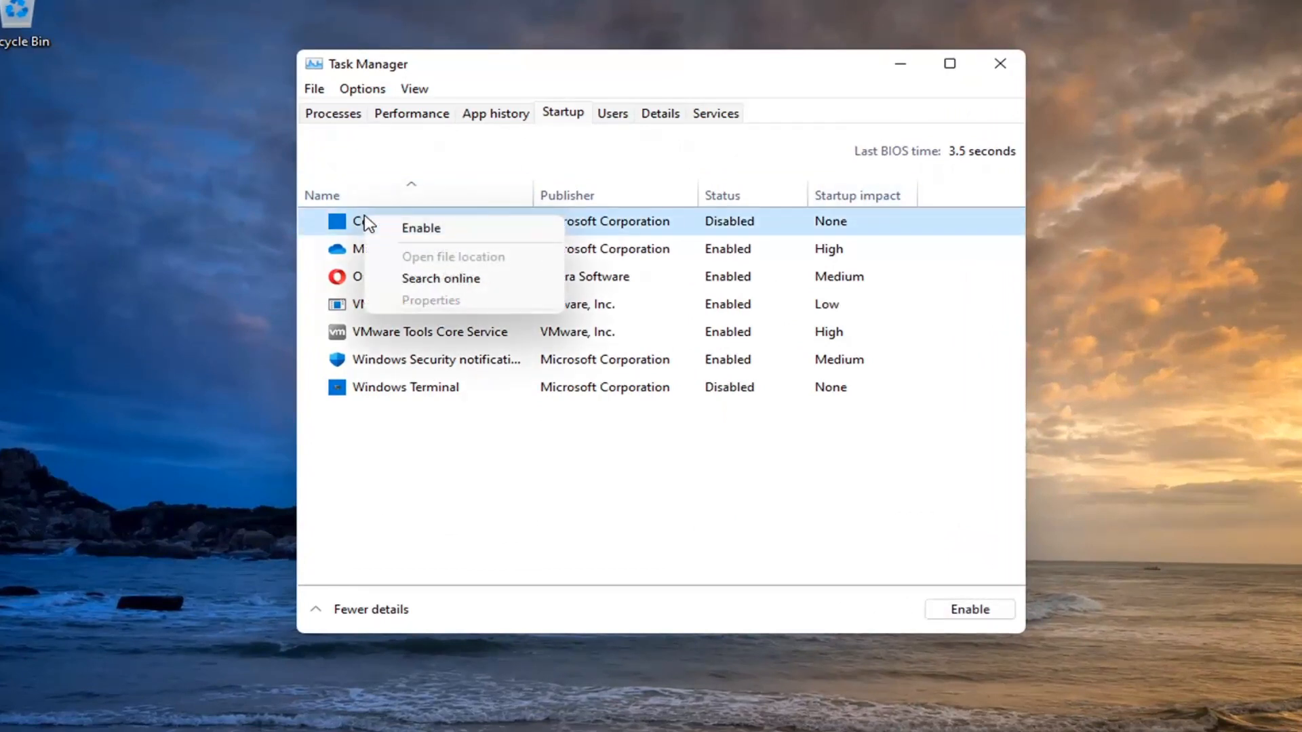
pyautogui.click(727, 157)
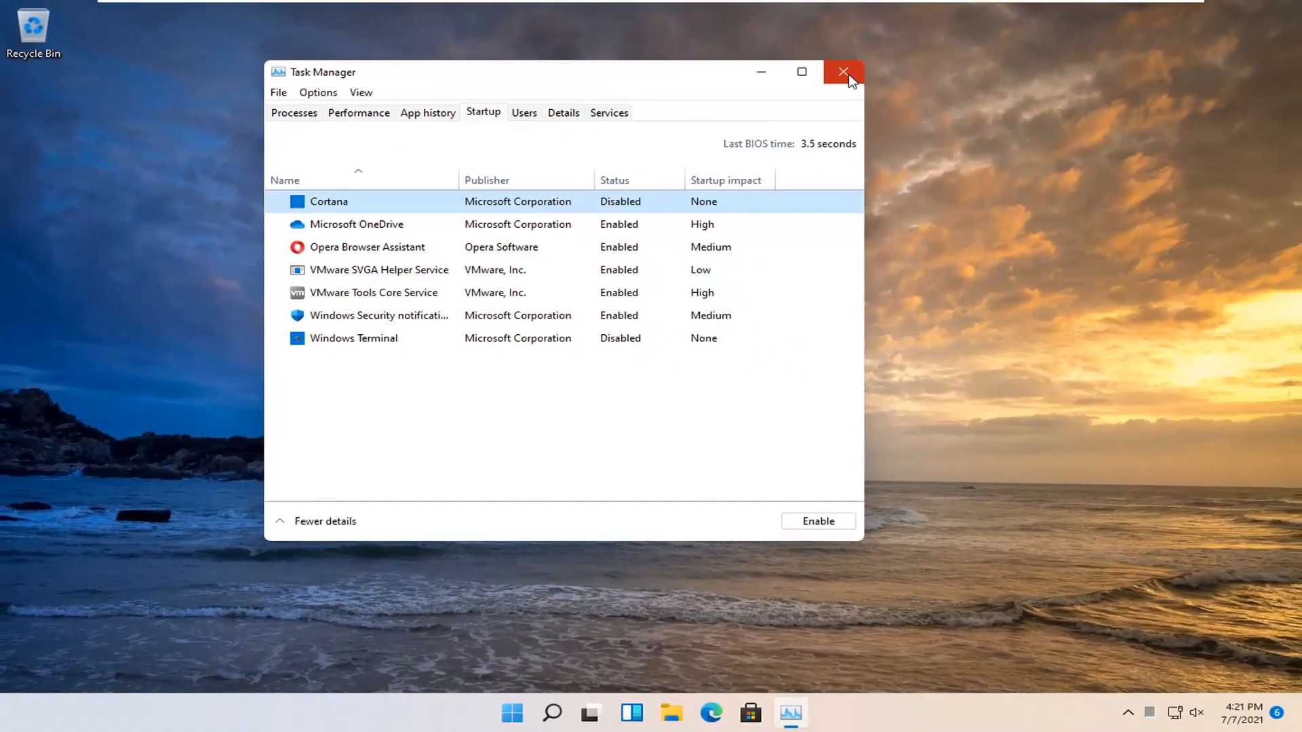
pyautogui.click(843, 72)
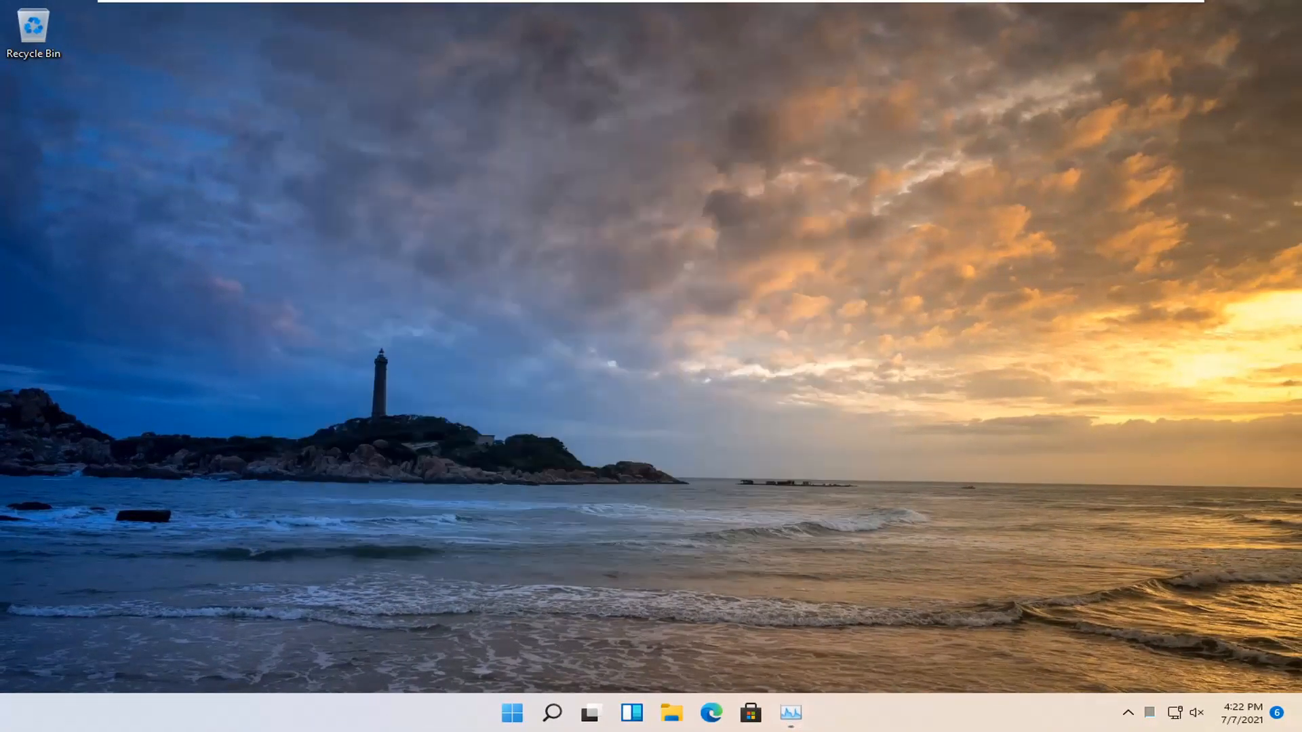